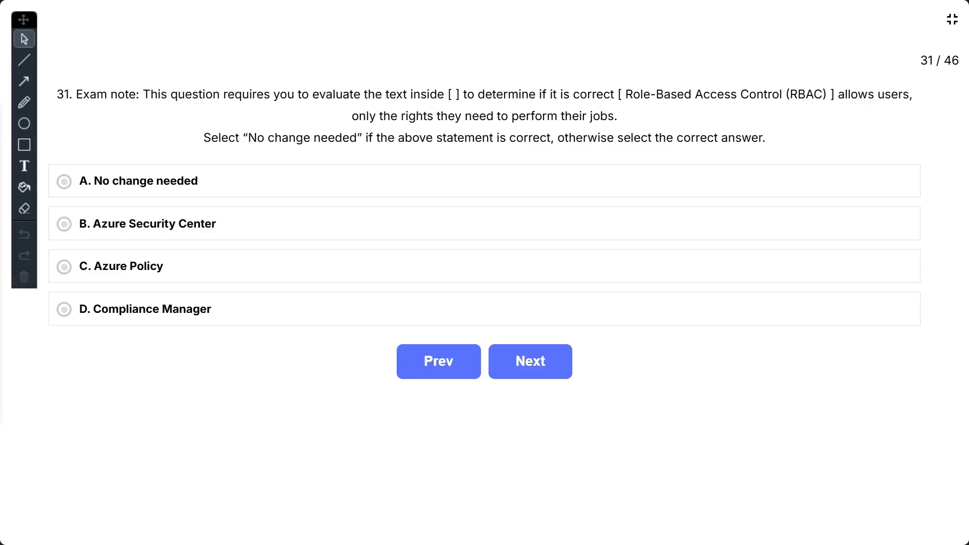
Answer question 31 with 'No change needed' to reveal the RBAC explanation.
left_click(137, 181)
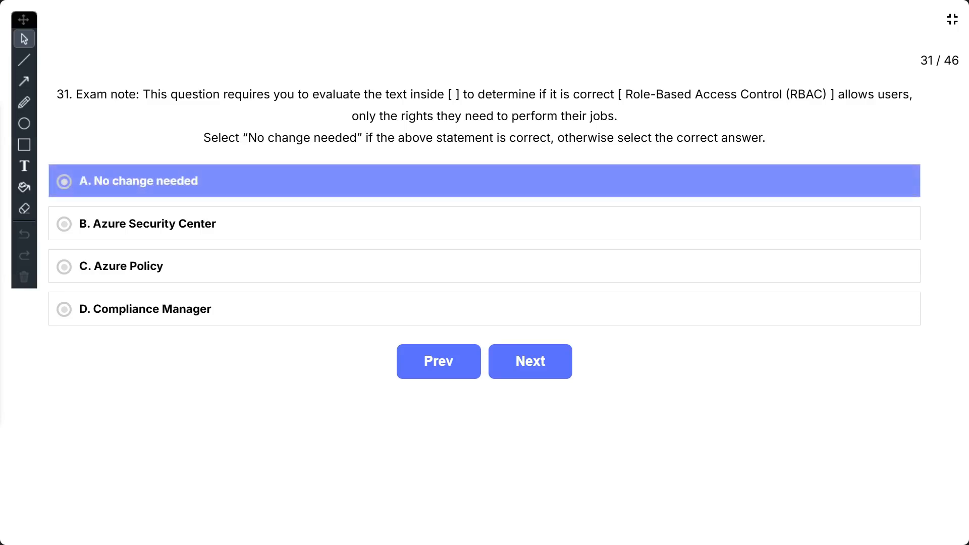
left_click(146, 223)
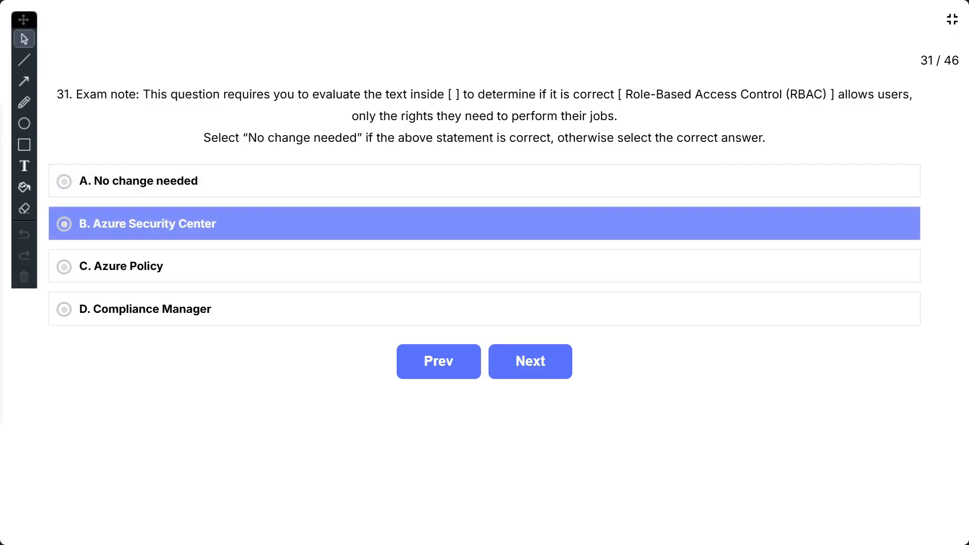
left_click(145, 308)
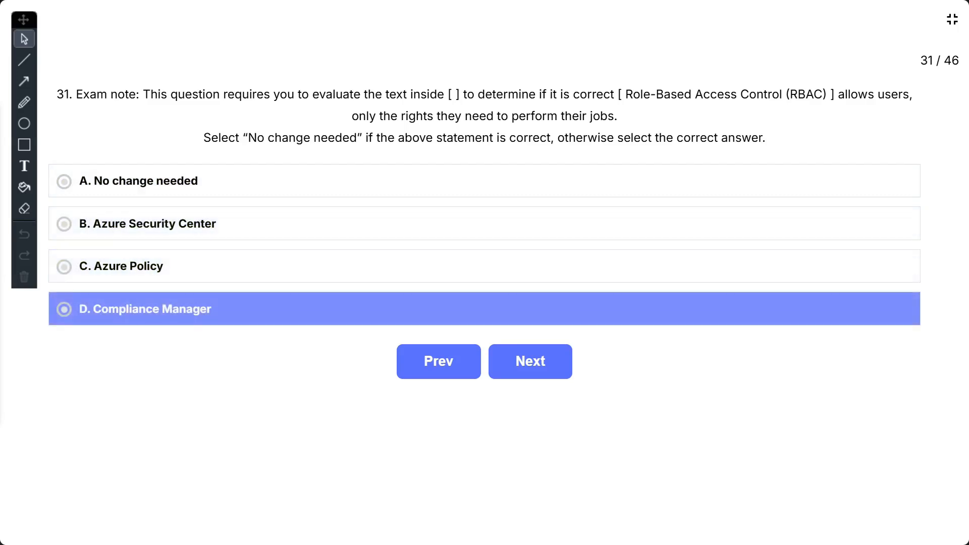
left_click(138, 181)
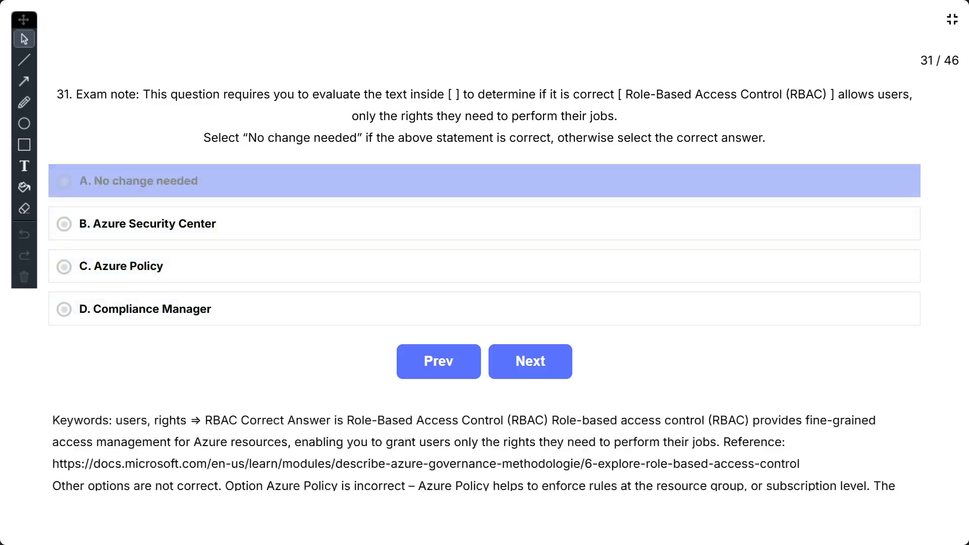
Show question 31's explanation of each wrong option, with 'No change needed' marked correct in green.
left_click(64, 180)
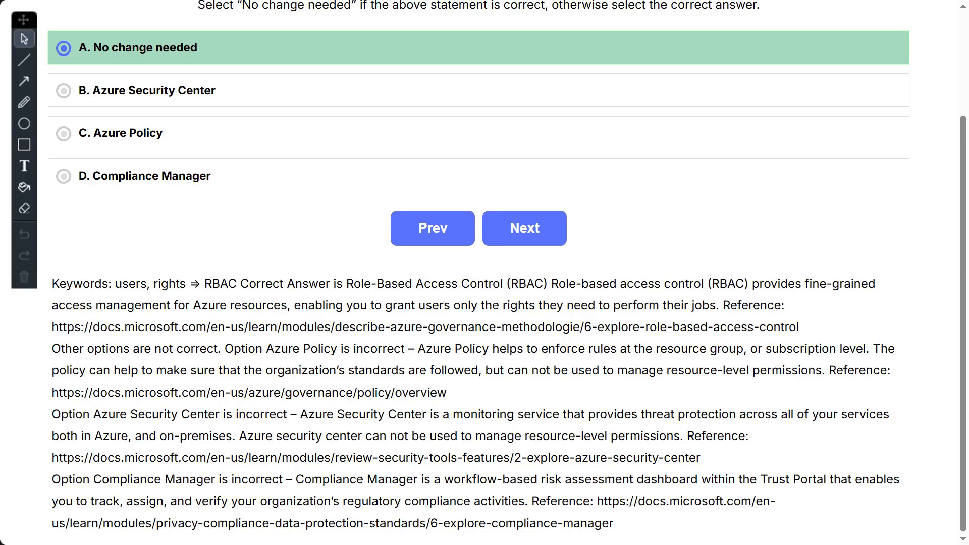
Load question 32, answer 'Hybrid Cloud', then advance to question 33.
left_click(523, 228)
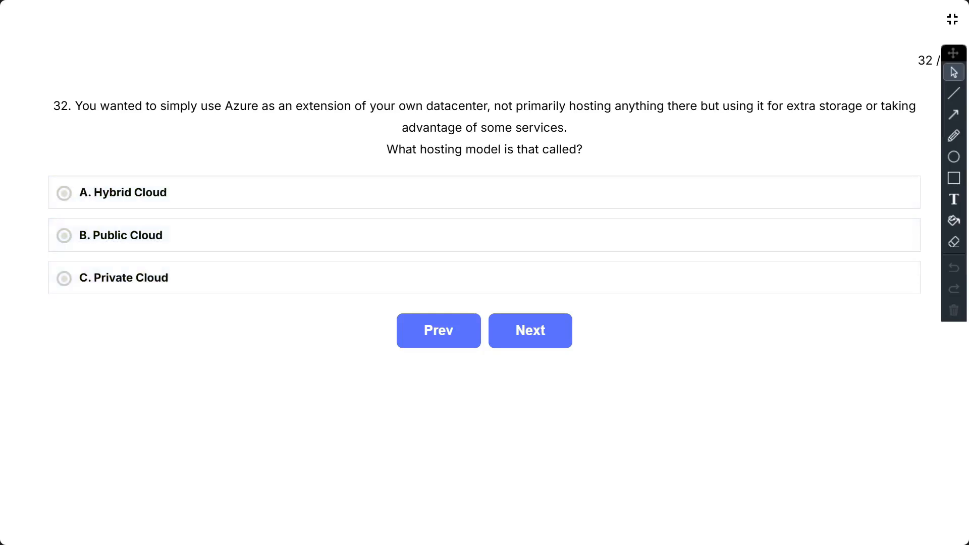
left_click(122, 193)
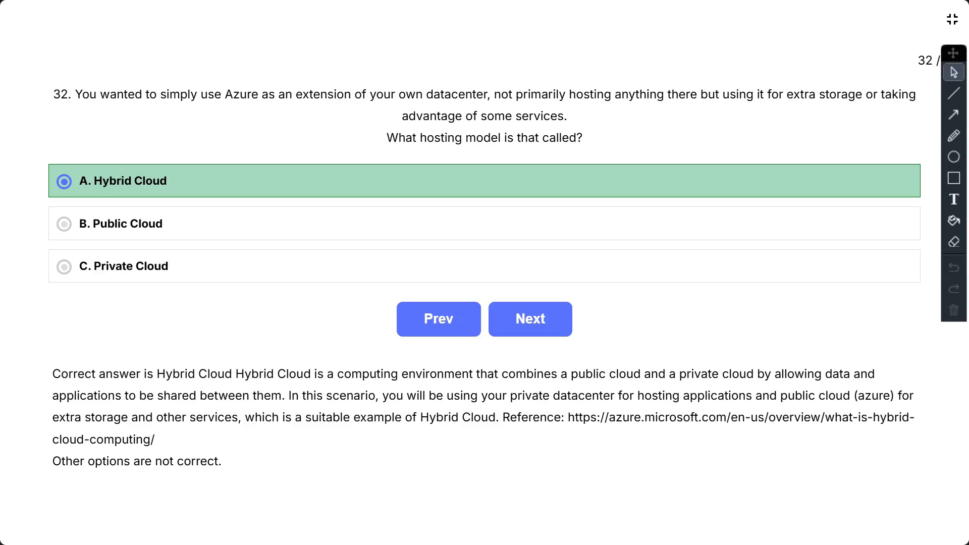
left_click(530, 319)
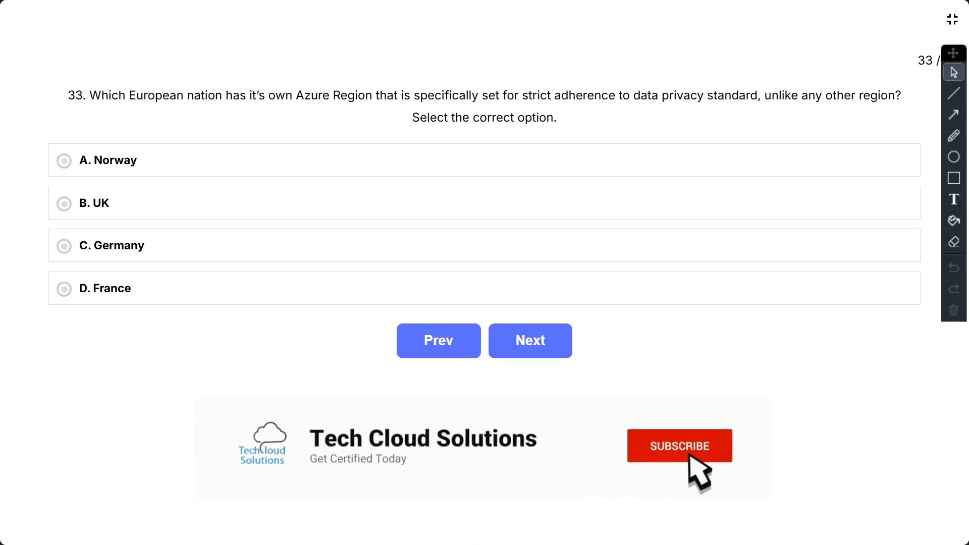
Answer question 33 with Germany, showing the green correct highlight and explanation.
left_click(678, 446)
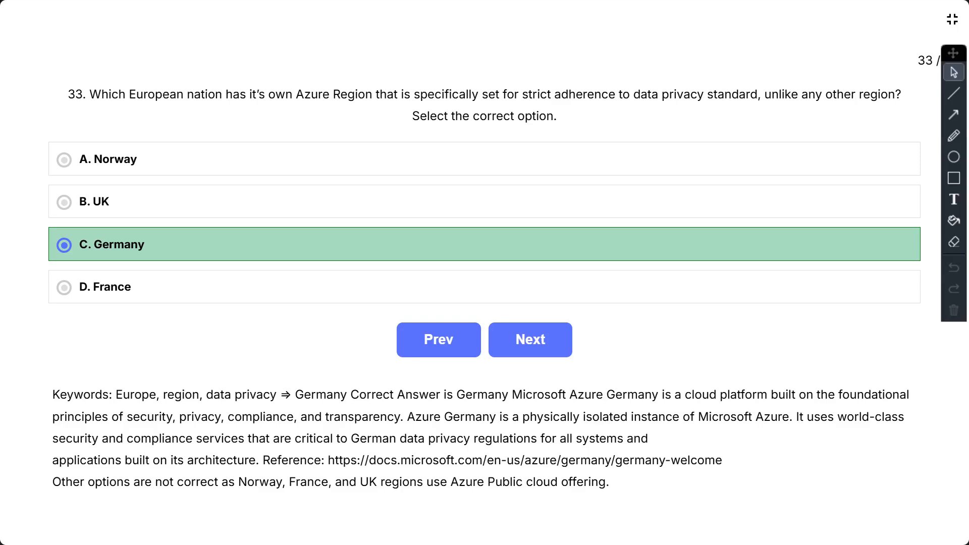
Load question 34 and reveal Network Security Group (NSG) as the correct answer.
left_click(529, 339)
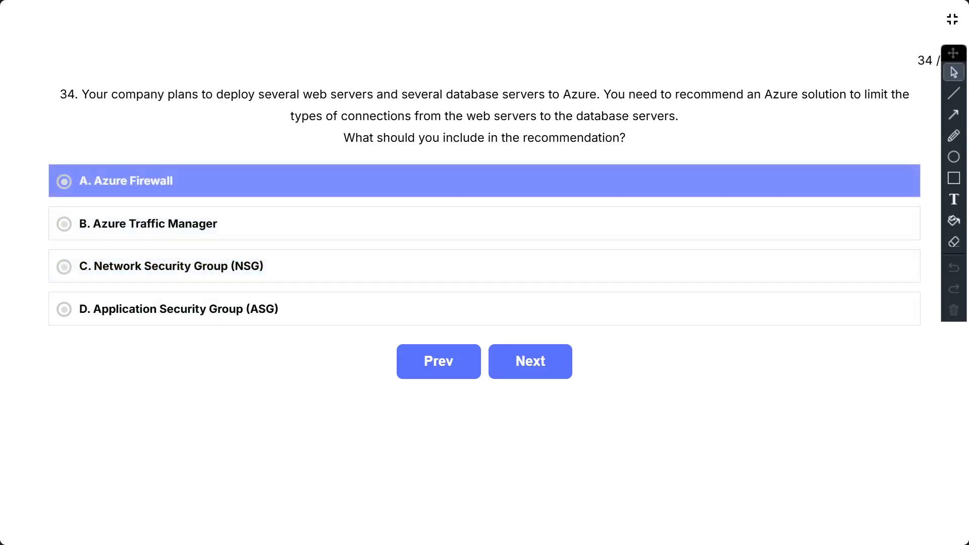
left_click(147, 224)
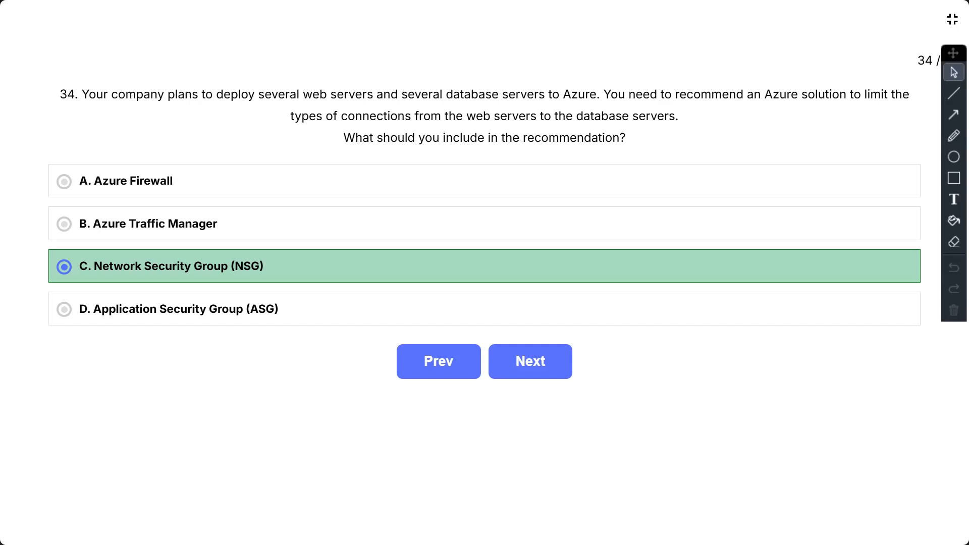
Load question 35, answer 'No change needed', and scroll through the full explanation.
left_click(529, 361)
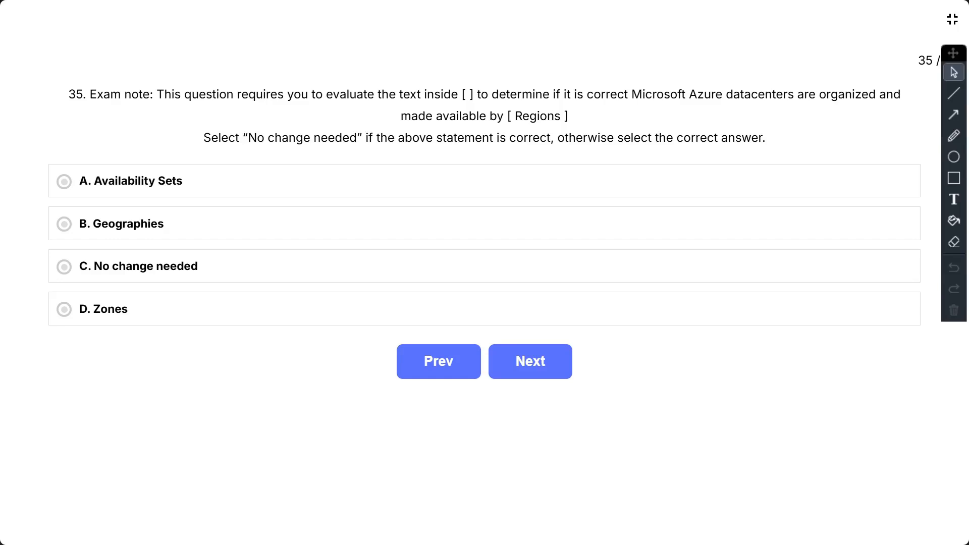
left_click(63, 267)
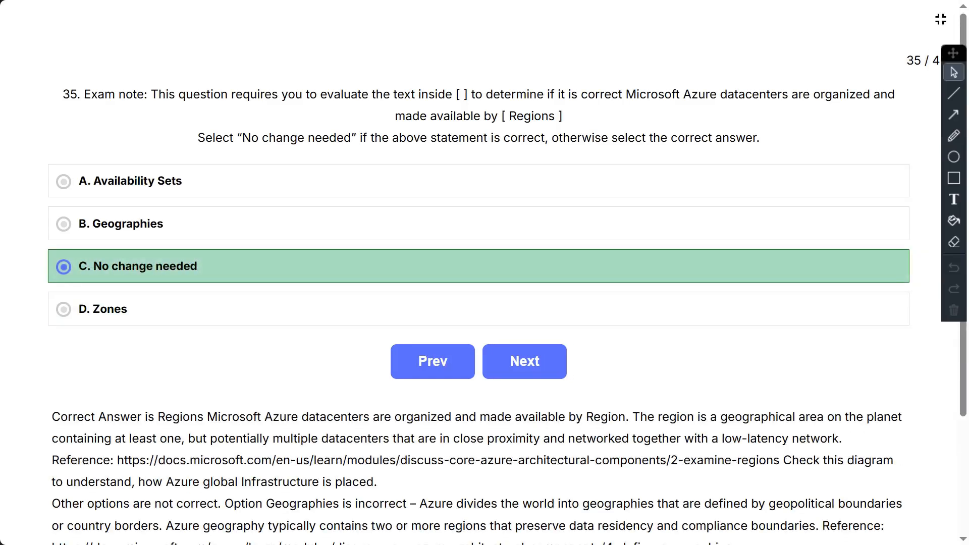
scroll("down", 3)
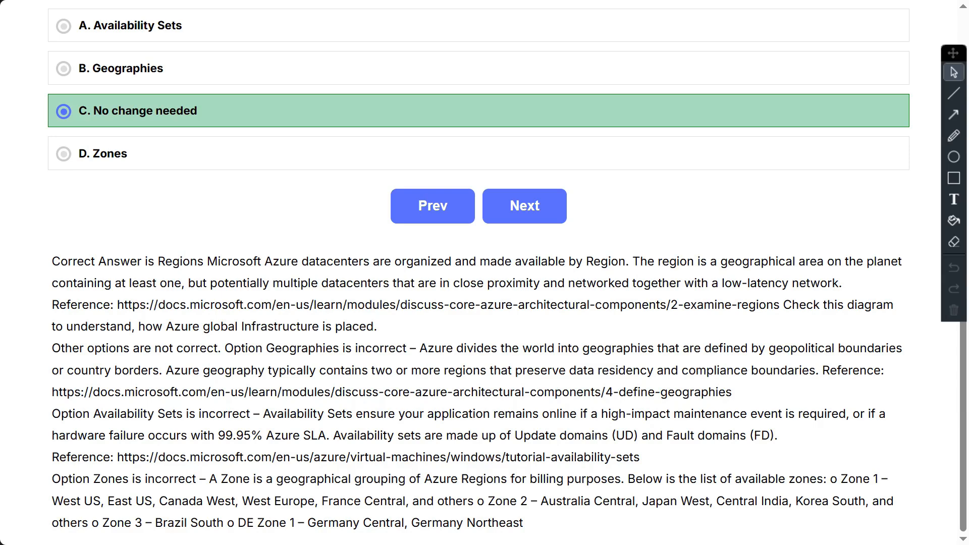
Advance to question 36 about limiting inbound traffic to ten virtual networks.
left_click(523, 205)
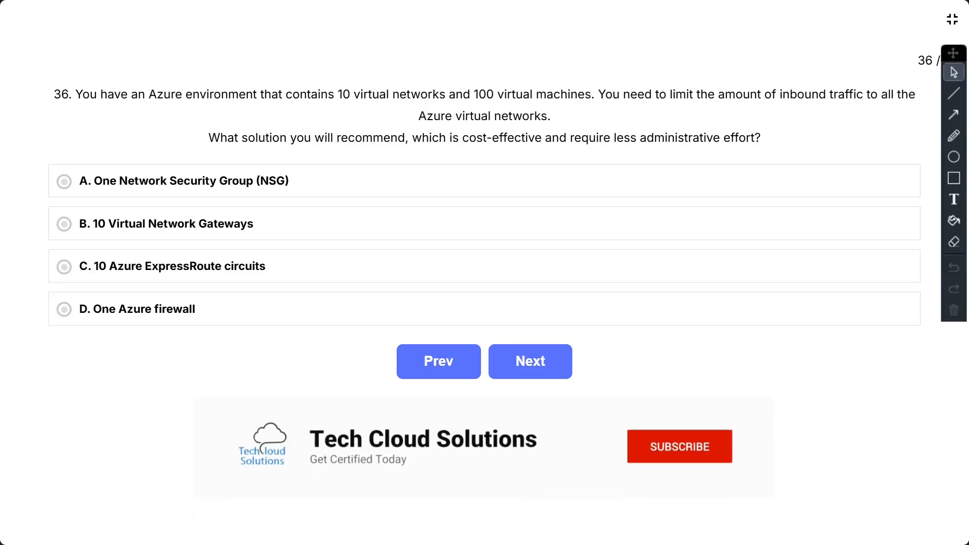
Subscribe to the Tech Cloud Solutions channel from the banner, then bring up question 37.
left_click(678, 446)
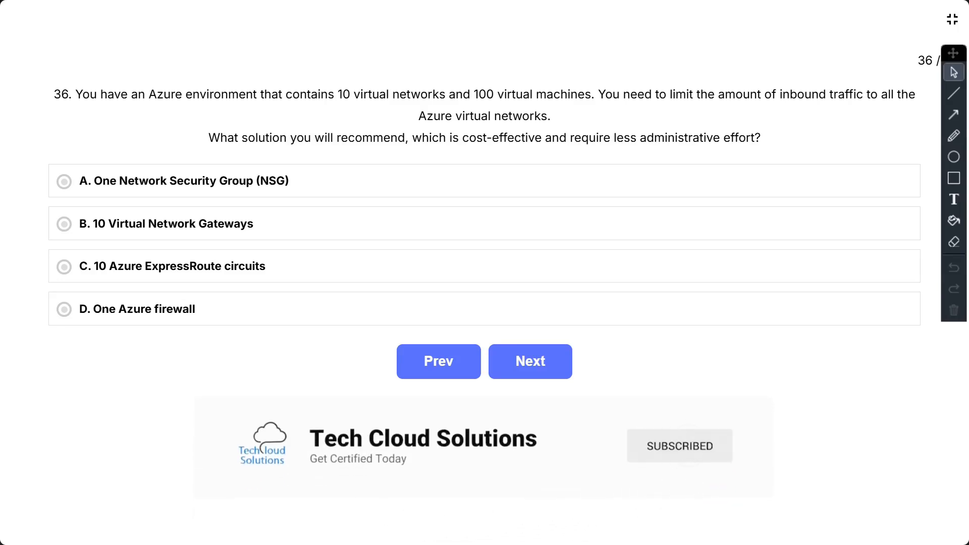
left_click(182, 180)
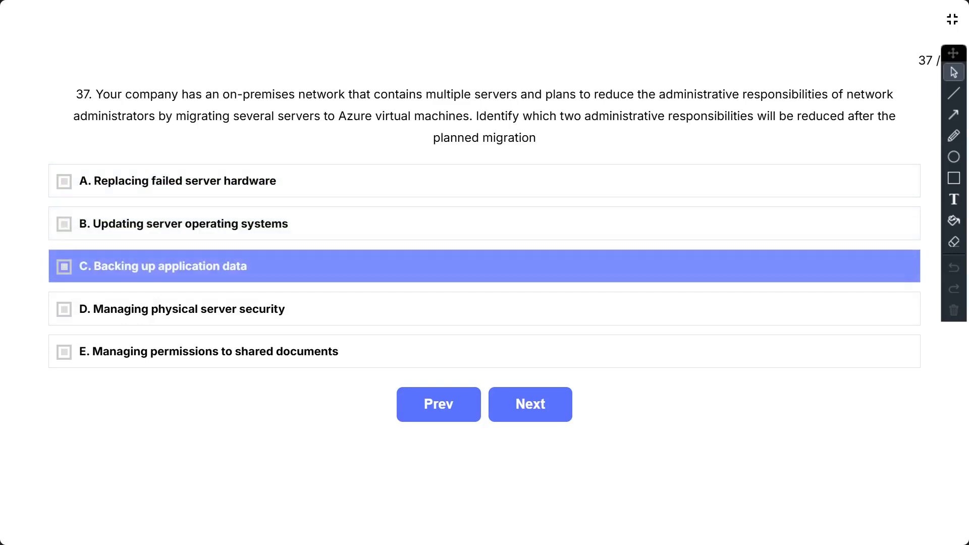
Mark failed server hardware replacement and physical server security as question 37's correct answers.
left_click(181, 309)
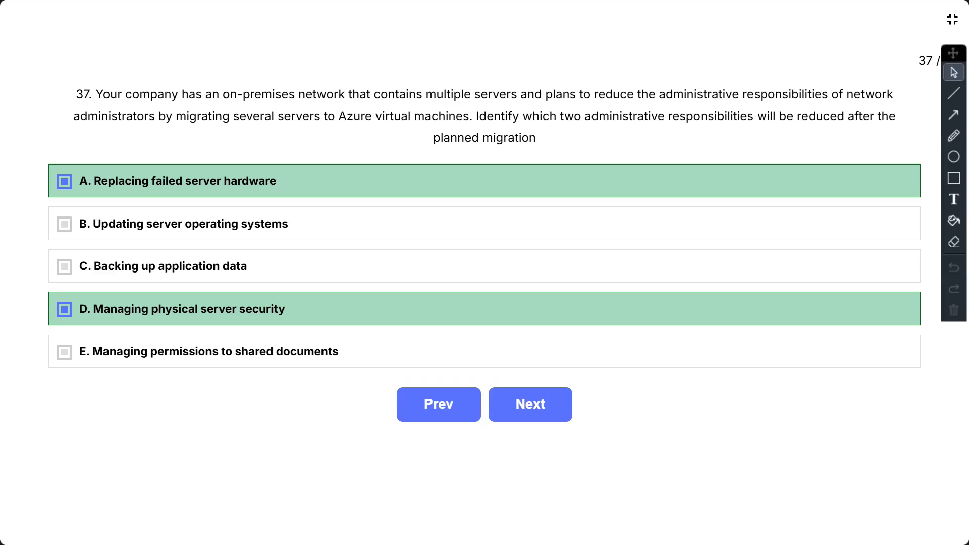
Load question 38 and answer Azure Blob Storage to show its explanation.
left_click(529, 404)
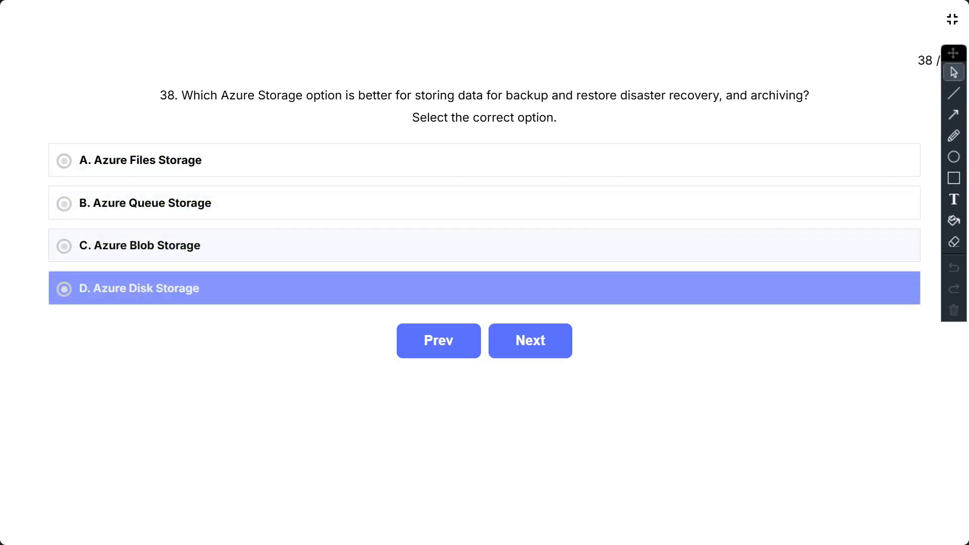
left_click(64, 288)
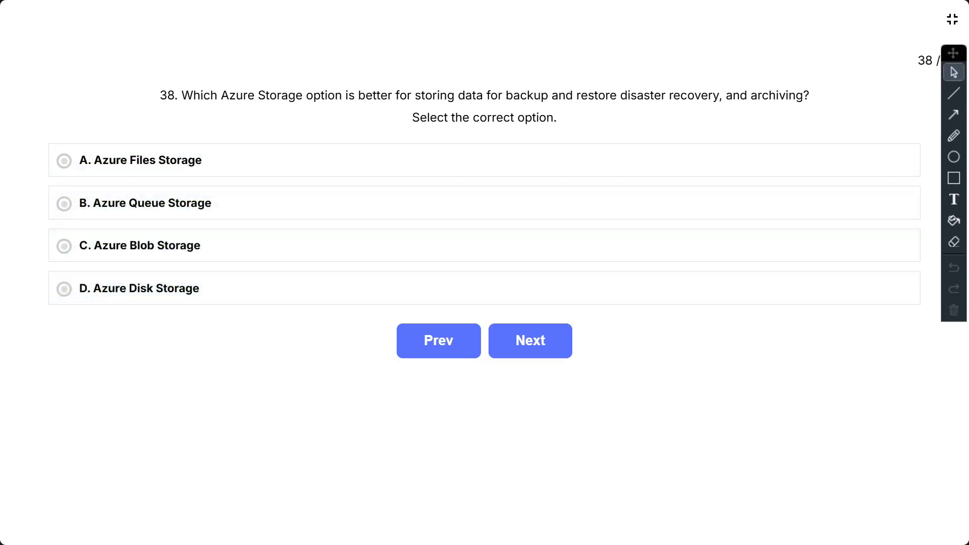
left_click(139, 244)
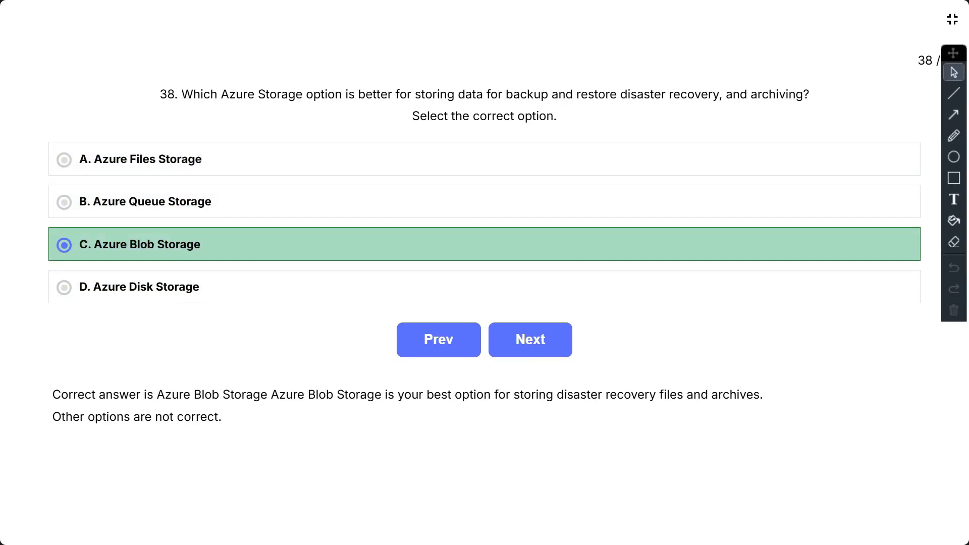
Advance to question 39, on physically isolating VM workloads from other customers.
left_click(529, 339)
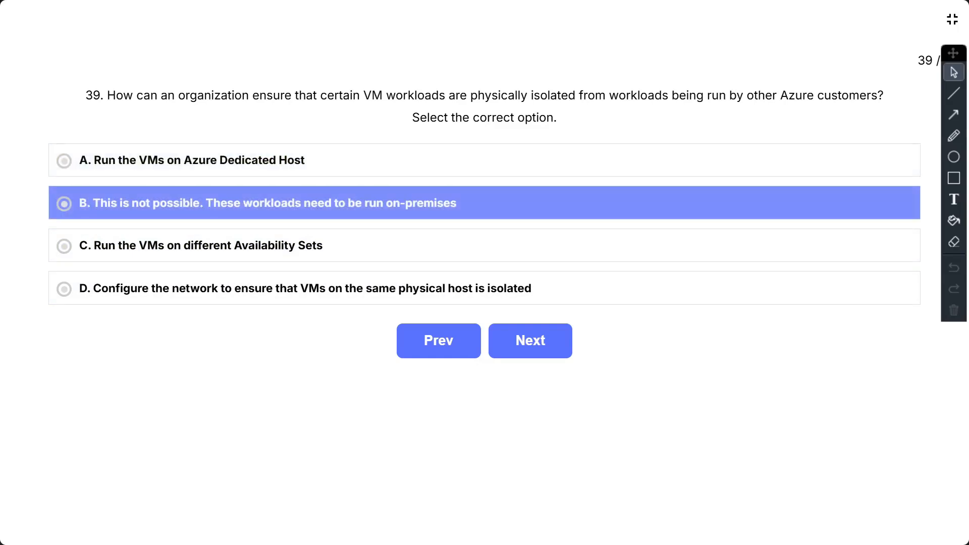
Choose option A, Run the VMs on Azure Dedicated Host, revealing the explanation.
left_click(197, 245)
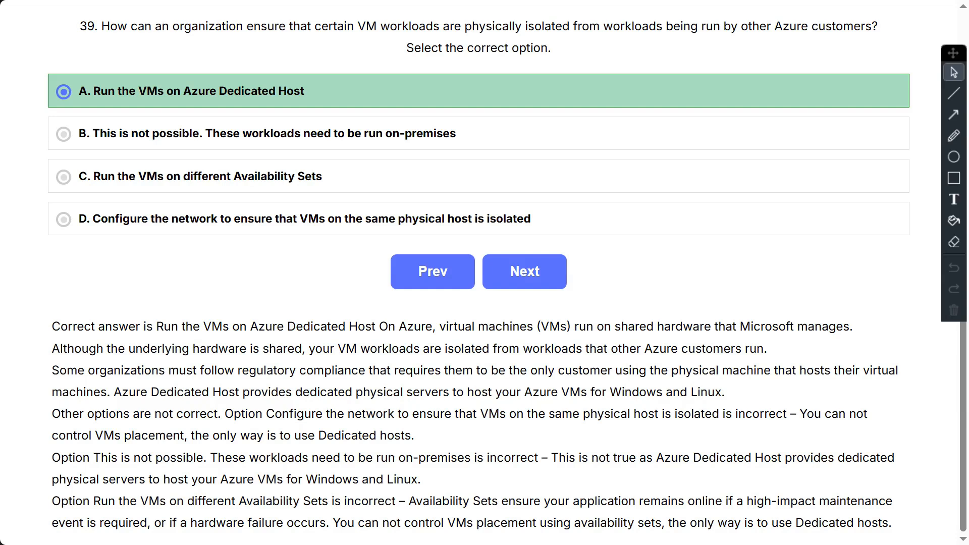
Bring up question 40, on which Azure resource can be configured for Apache Hadoop.
left_click(524, 271)
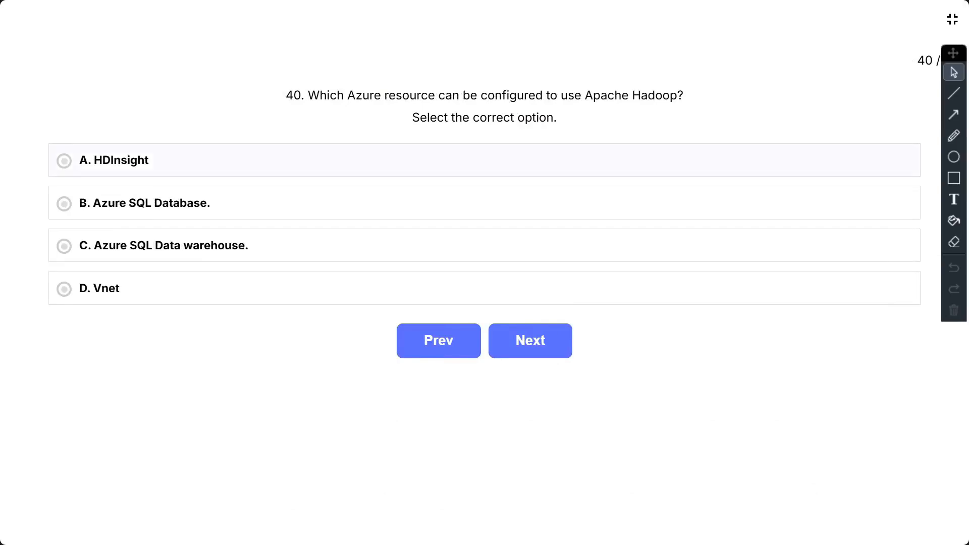
left_click(64, 160)
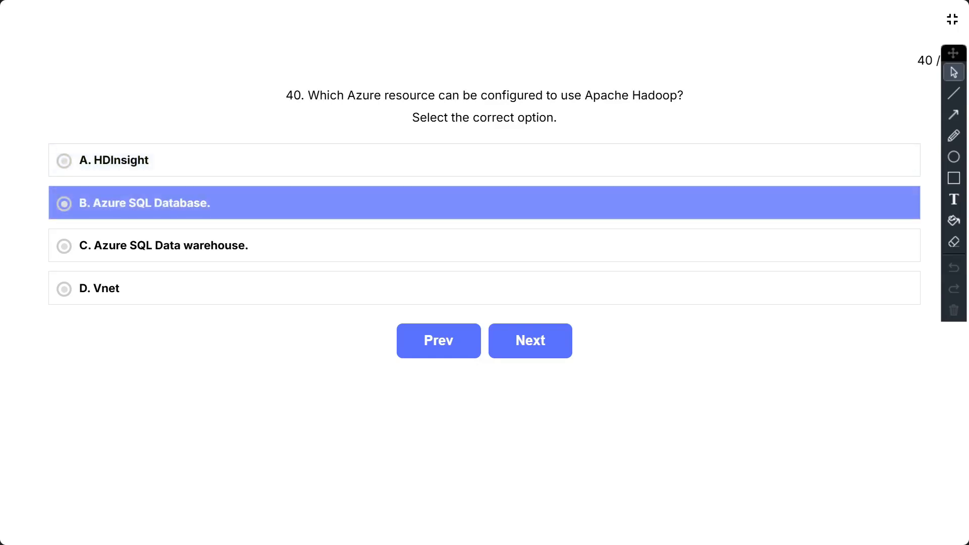
left_click(163, 245)
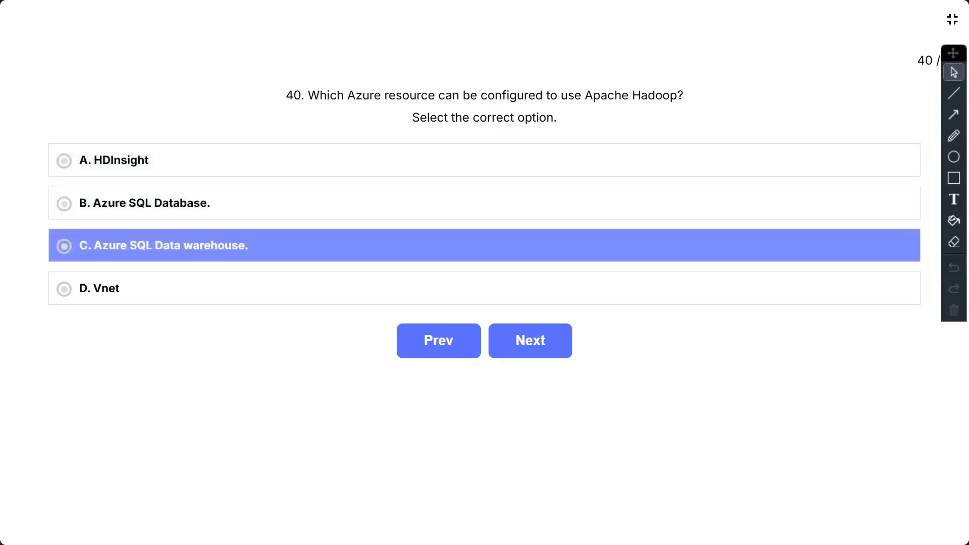